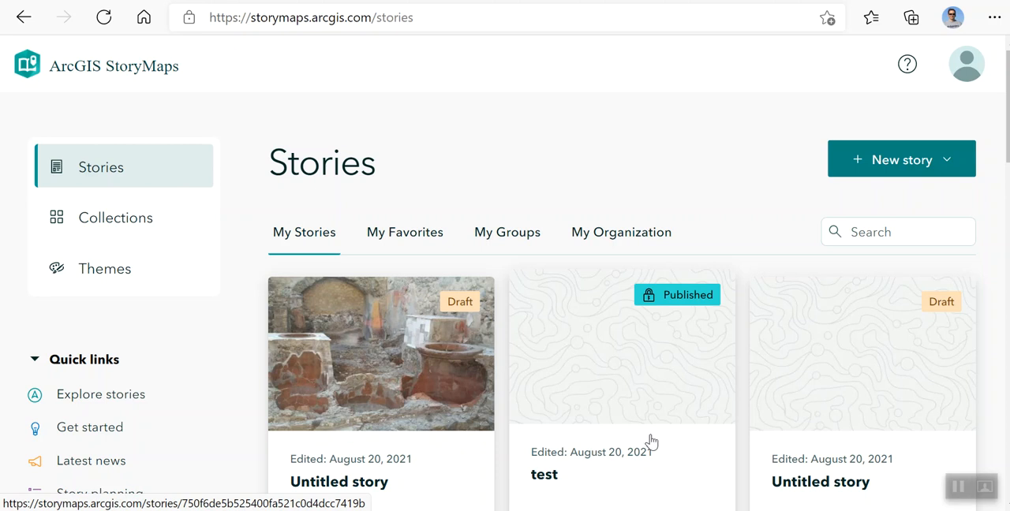
mouse_move(689, 399)
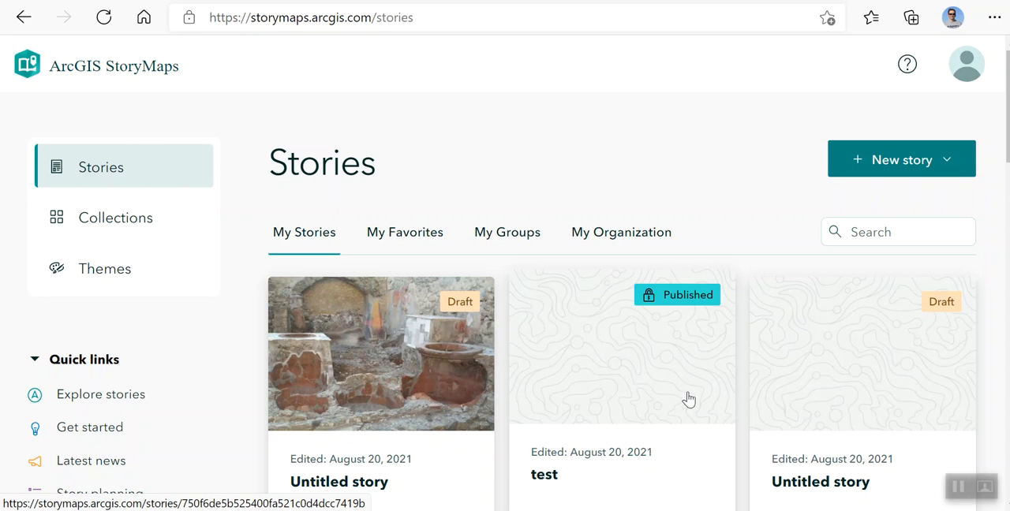
Step: Start a new story from the Sidecar quick-start layout
left_click(901, 160)
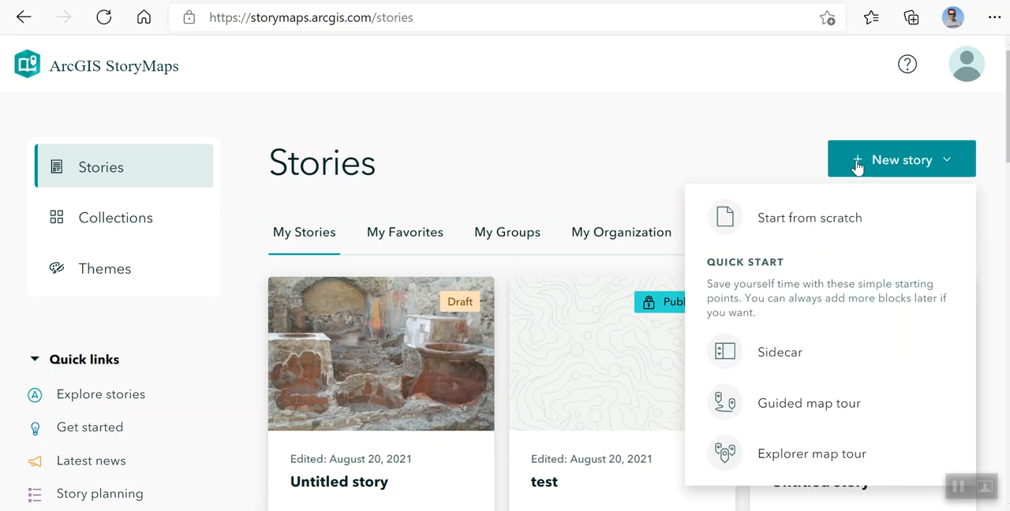
mouse_move(779, 352)
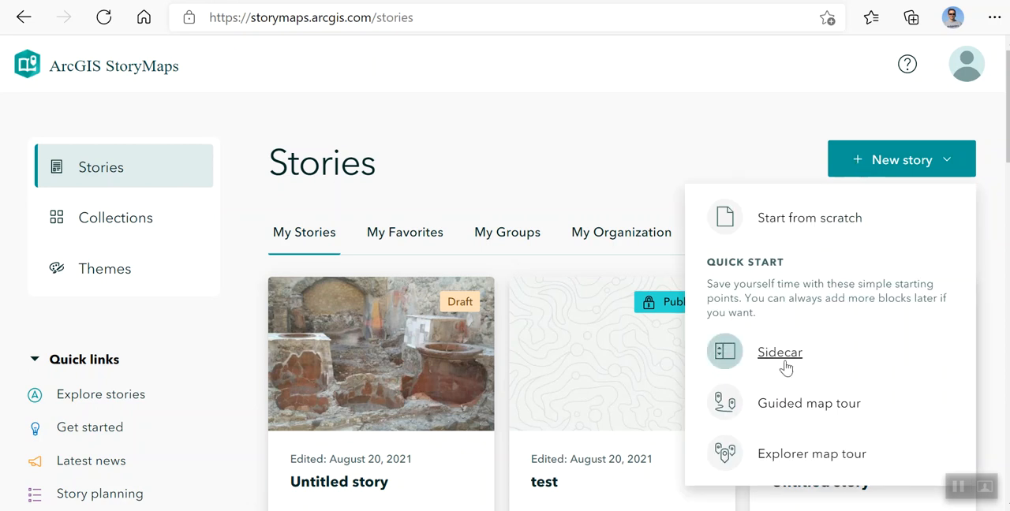
left_click(779, 352)
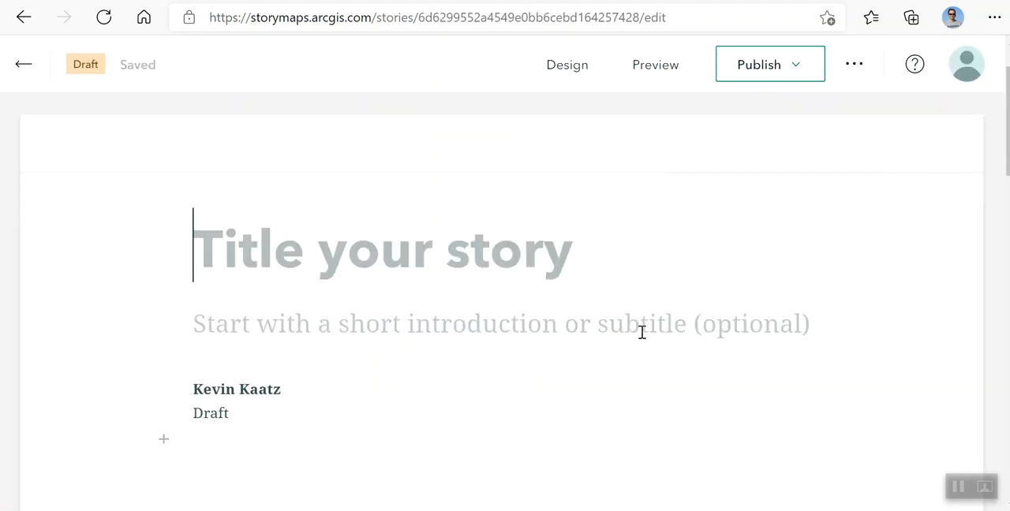
Step: Title the story 'news'
type("new")
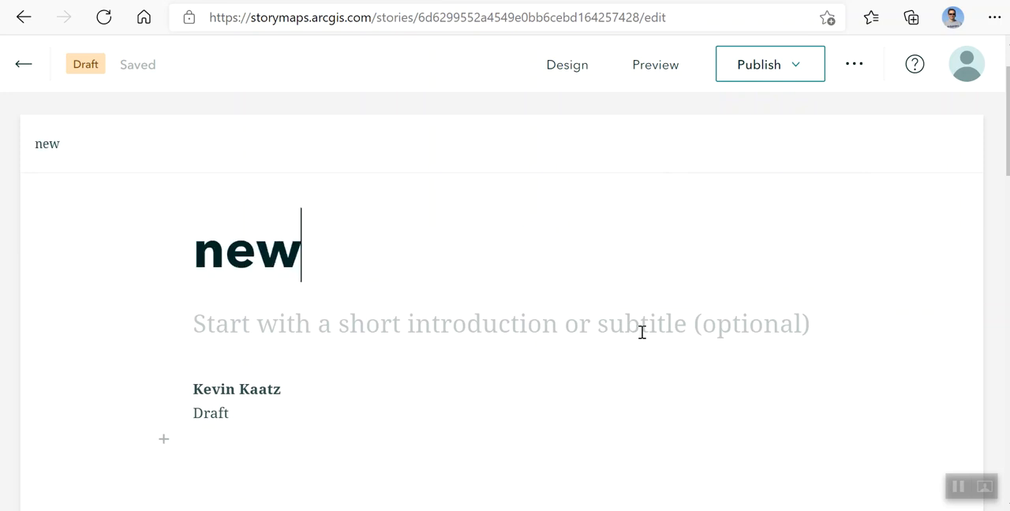
type("s")
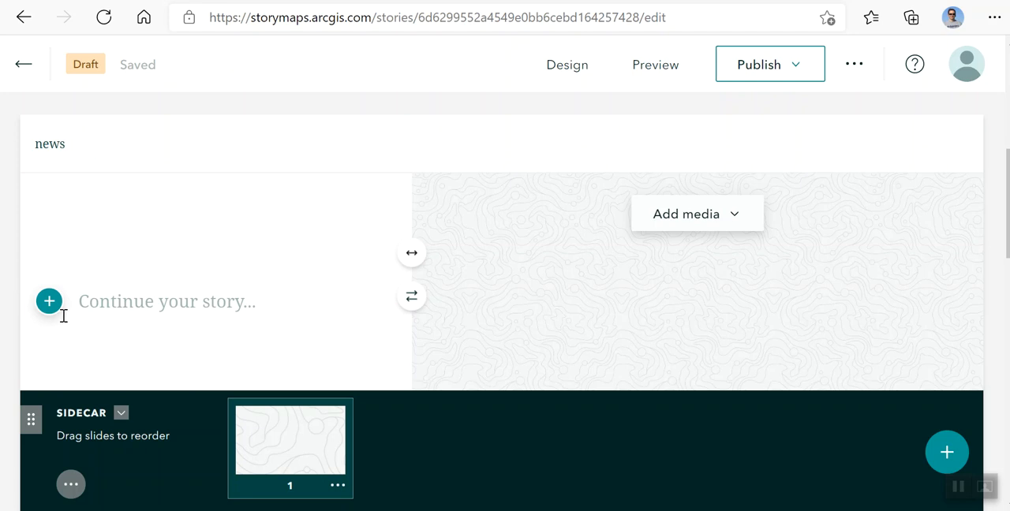
mouse_move(298, 460)
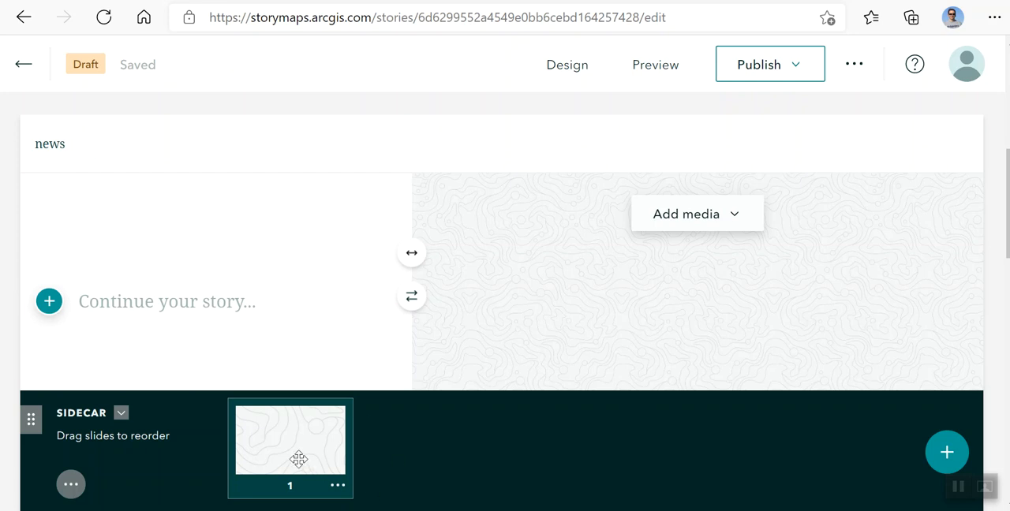
mouse_move(755, 209)
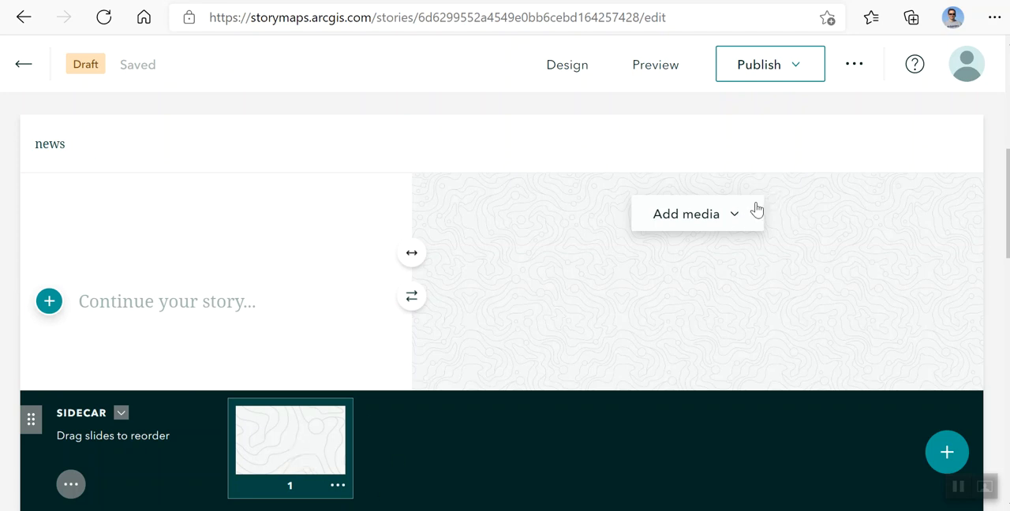
Step: Upload the Herculaneum thermopolium photo to the first sidecar slide
left_click(695, 214)
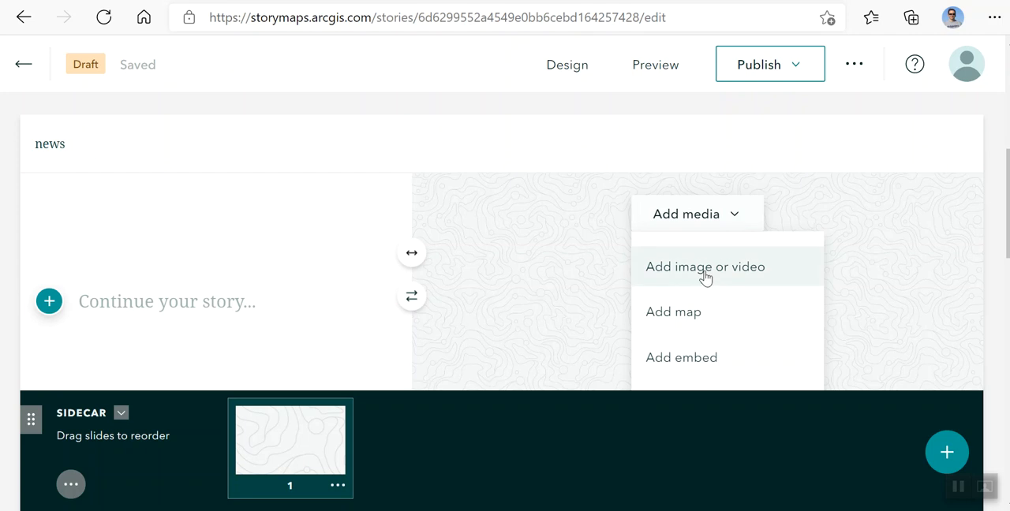
left_click(705, 266)
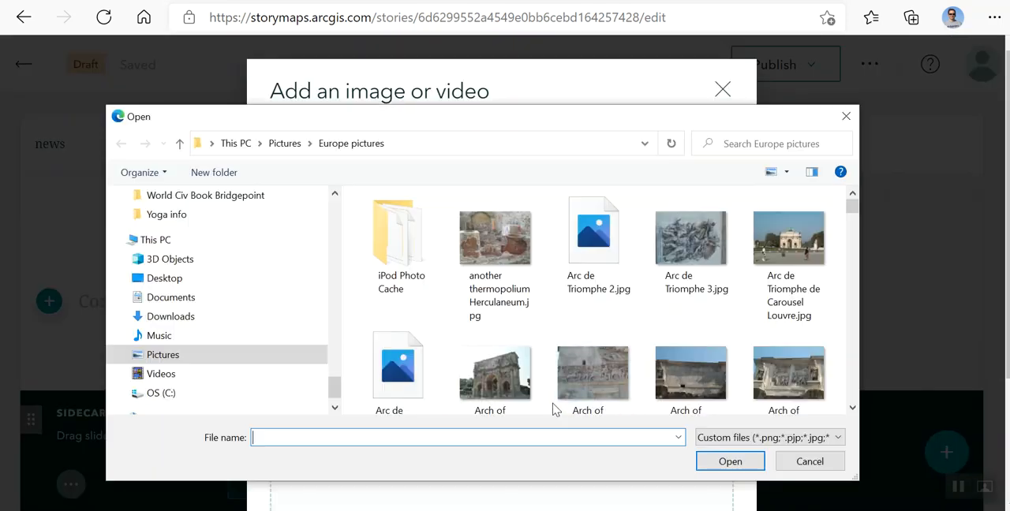
left_click(494, 237)
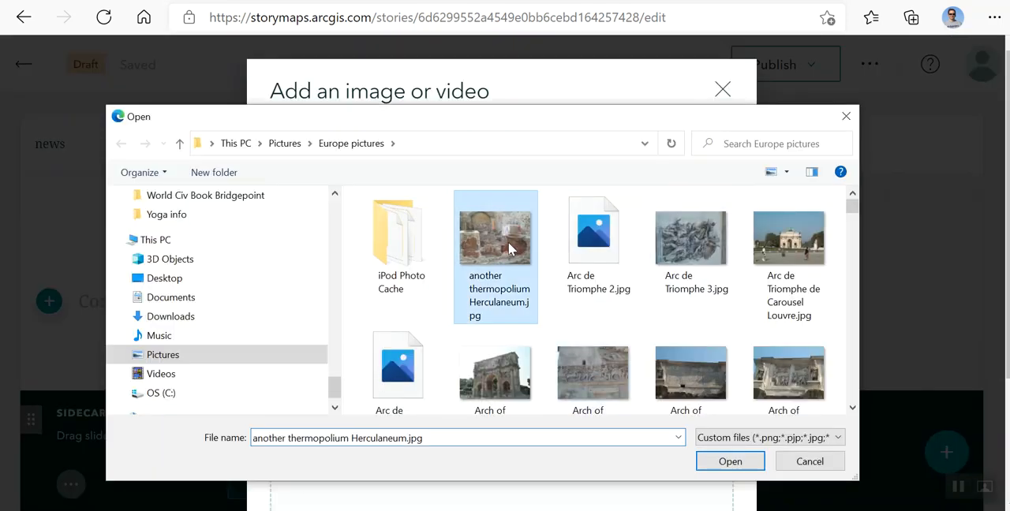
left_click(730, 461)
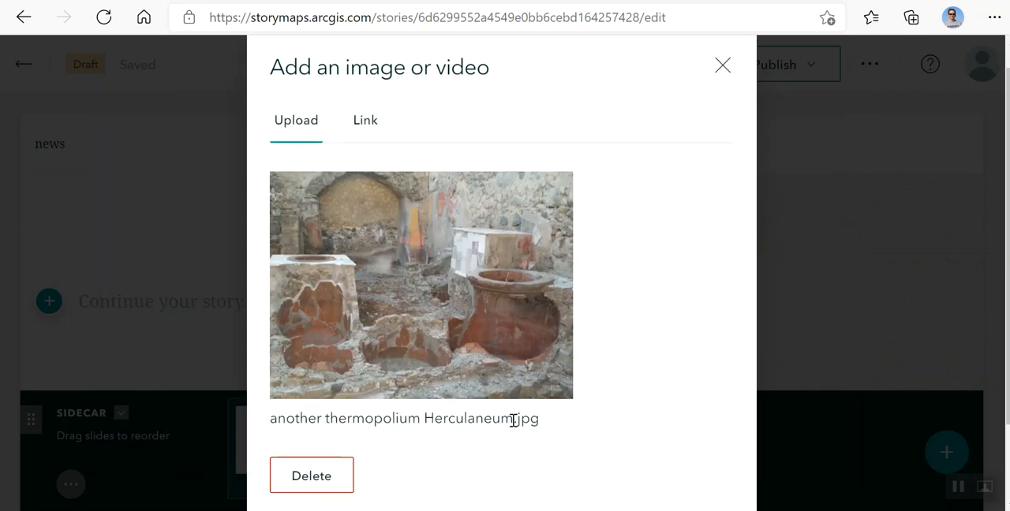
scroll("down", 3)
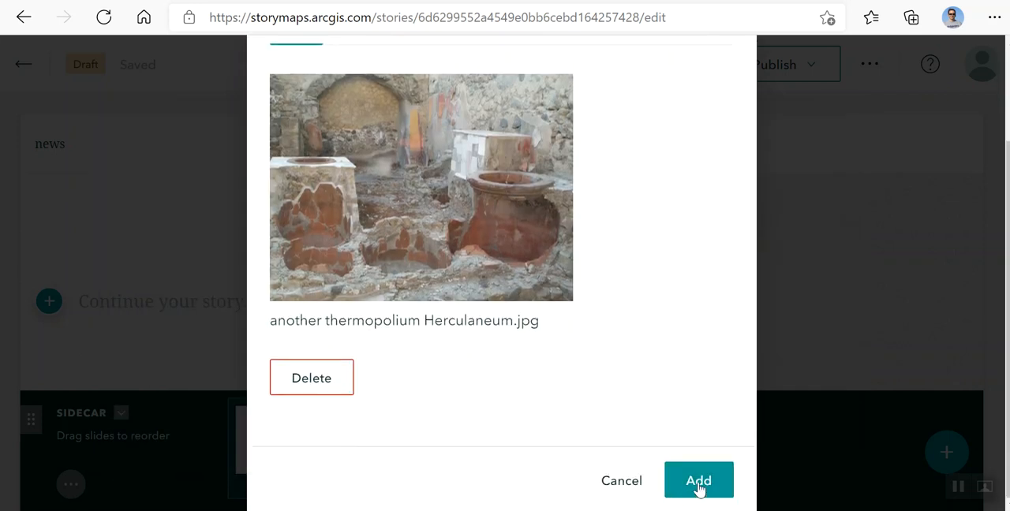
left_click(698, 481)
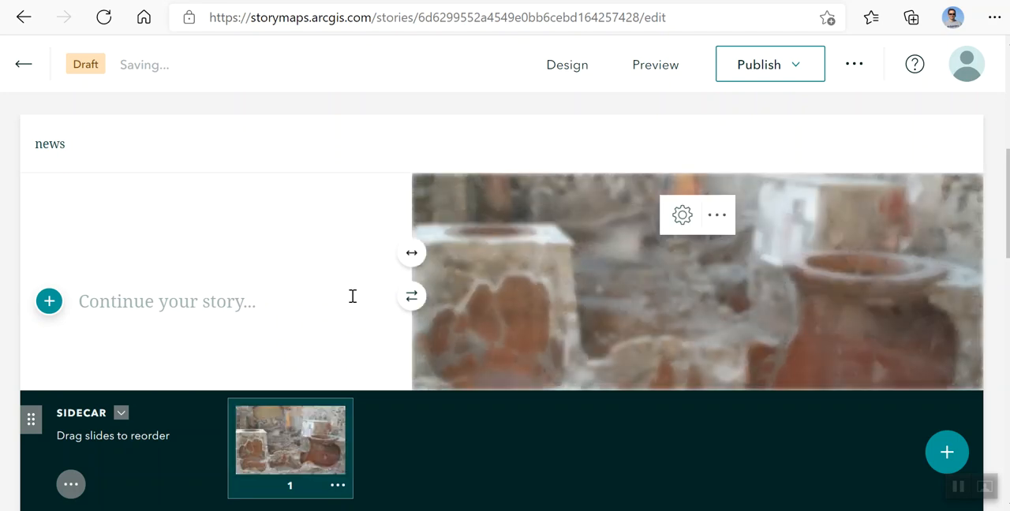
Step: Write 'Herculaneum' in the first slide's narrative panel
left_click(166, 301)
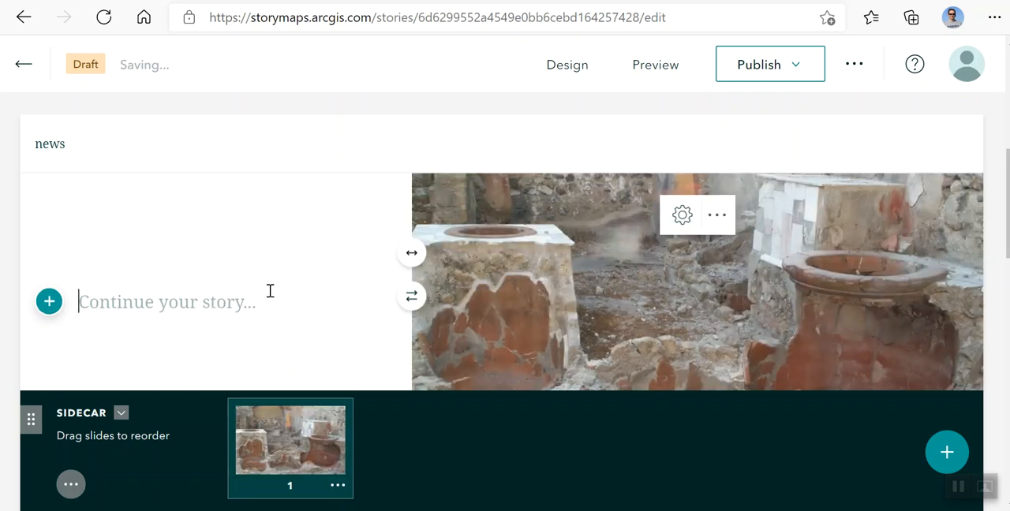
type("Hercu")
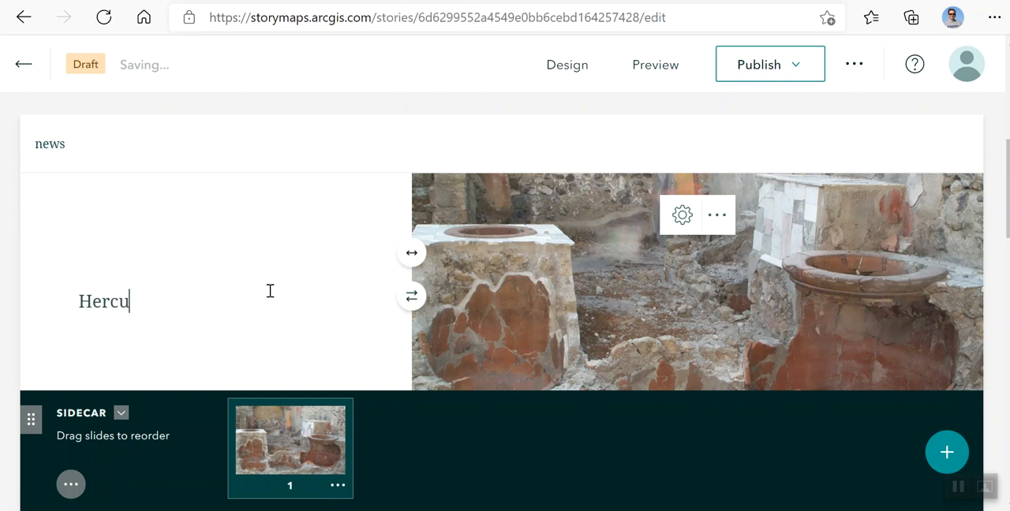
type("laneum")
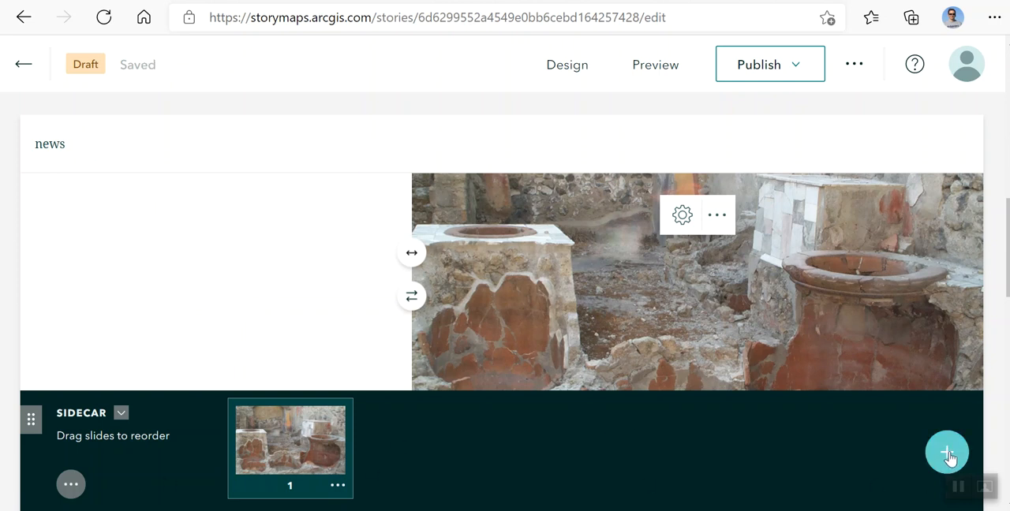
Step: Add a second slide with the Paris arch photo and narrative 'Paris'
left_click(947, 452)
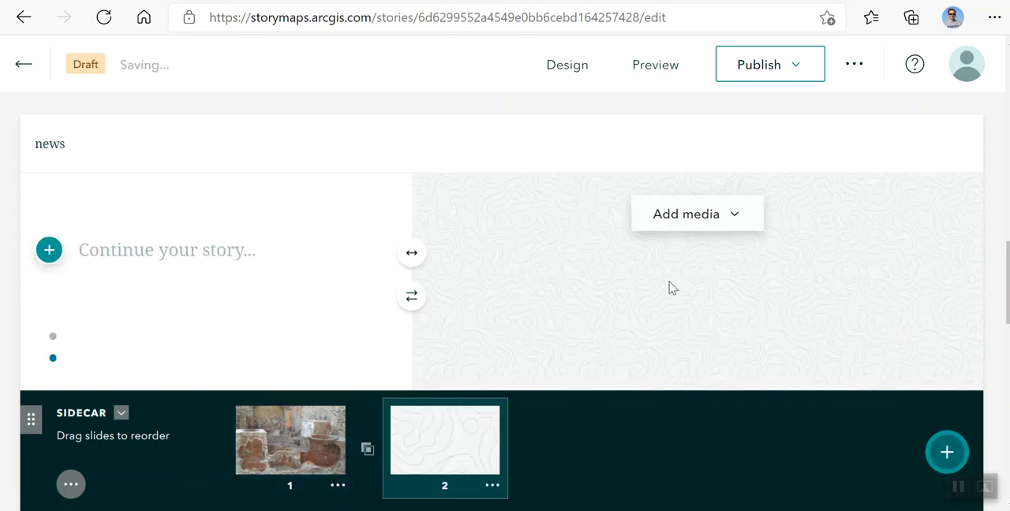
left_click(686, 214)
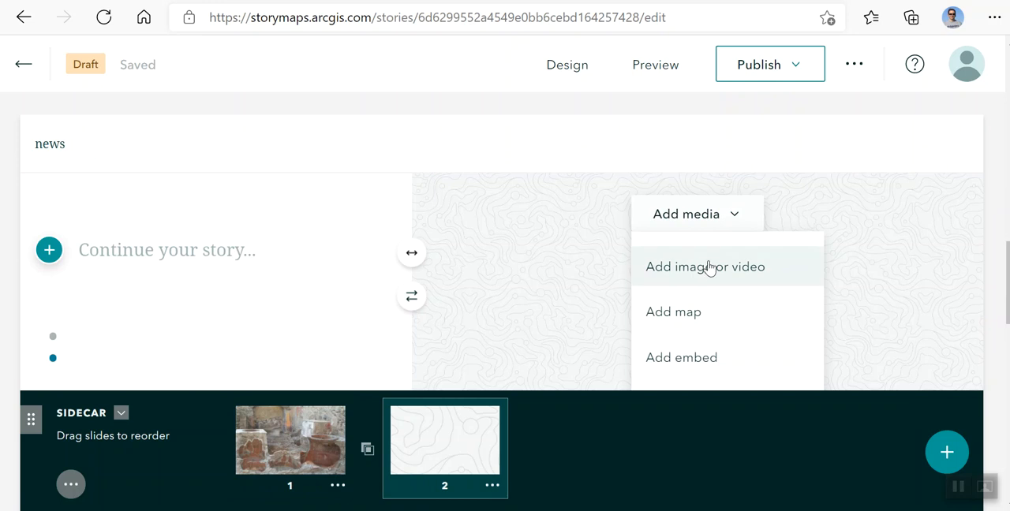
left_click(705, 267)
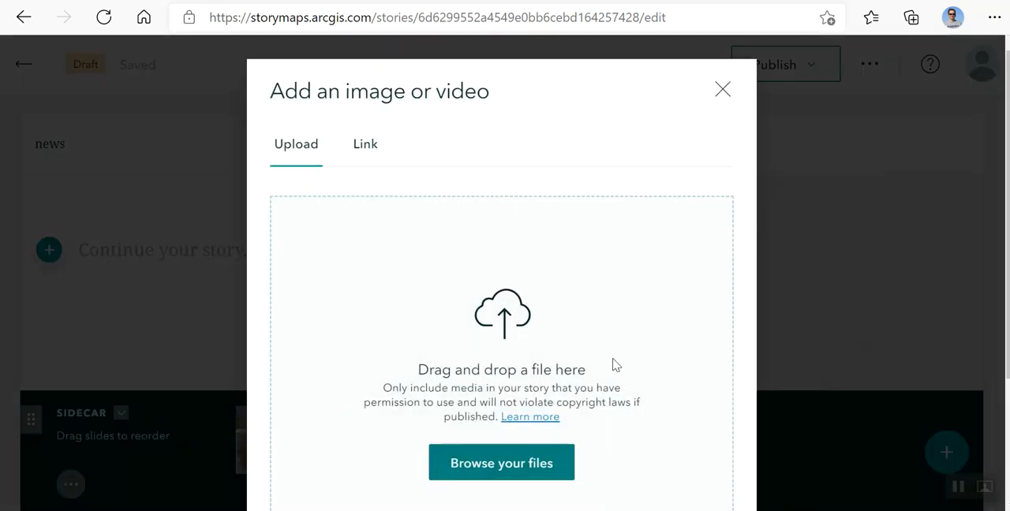
left_click(501, 463)
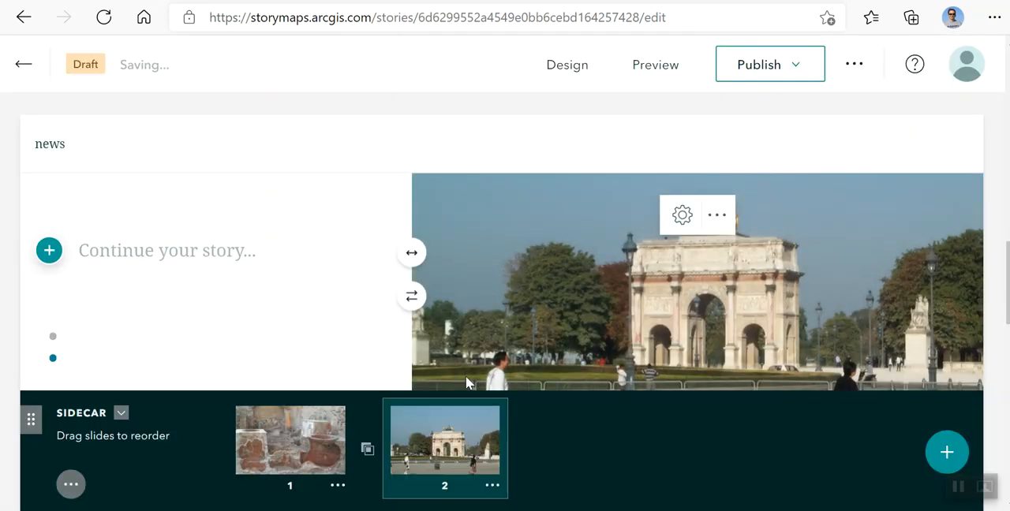
type("Paris")
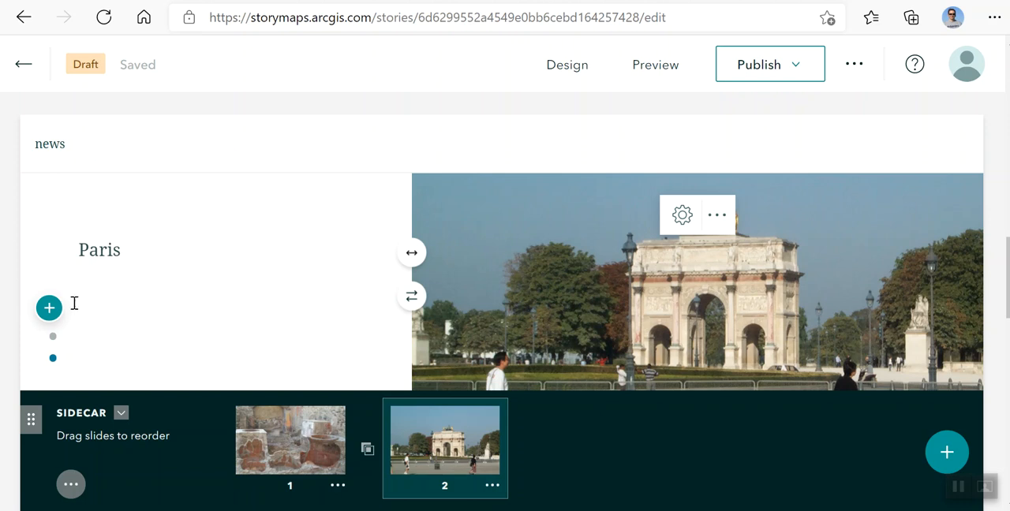
mouse_move(855, 431)
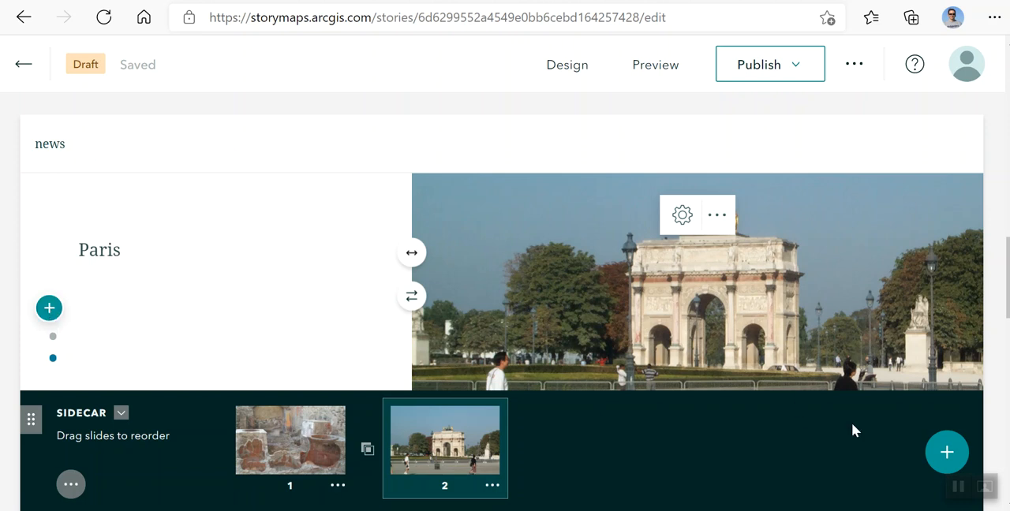
Step: Add a third slide with the Roman arch photo and narrative 'Rome'
left_click(946, 452)
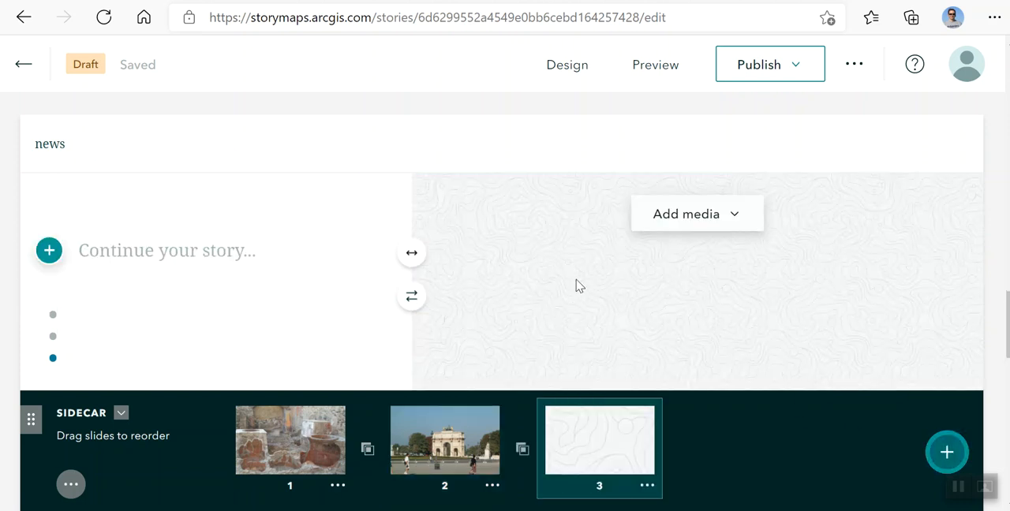
left_click(696, 213)
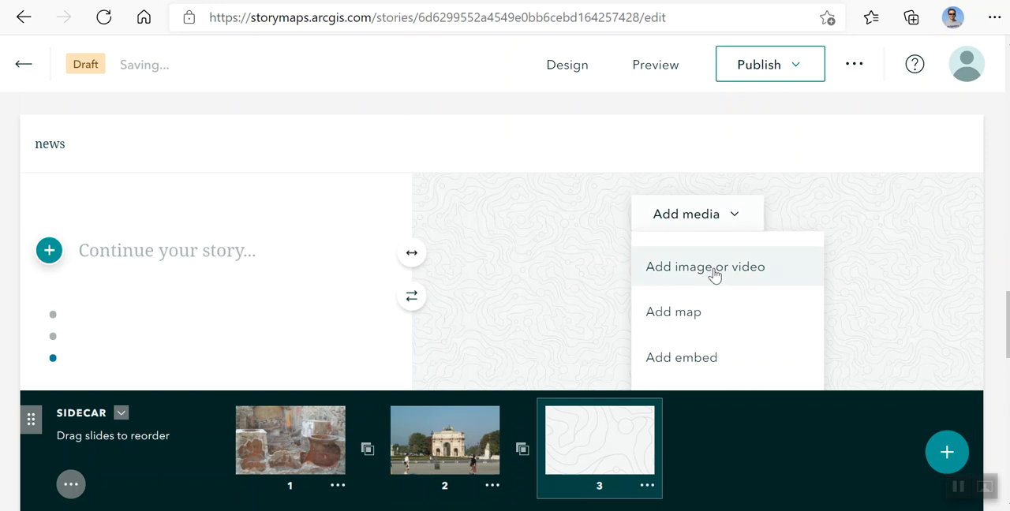
left_click(704, 267)
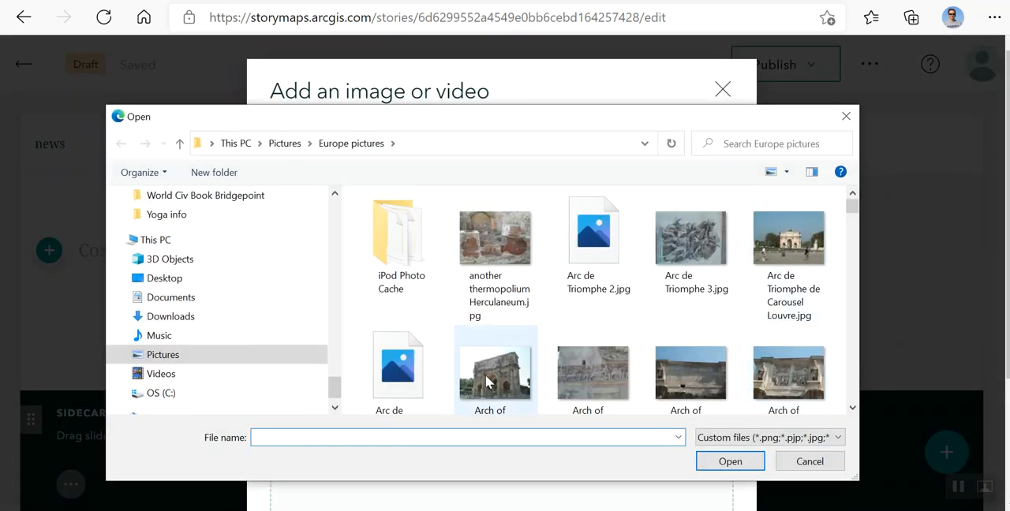
double_click(490, 371)
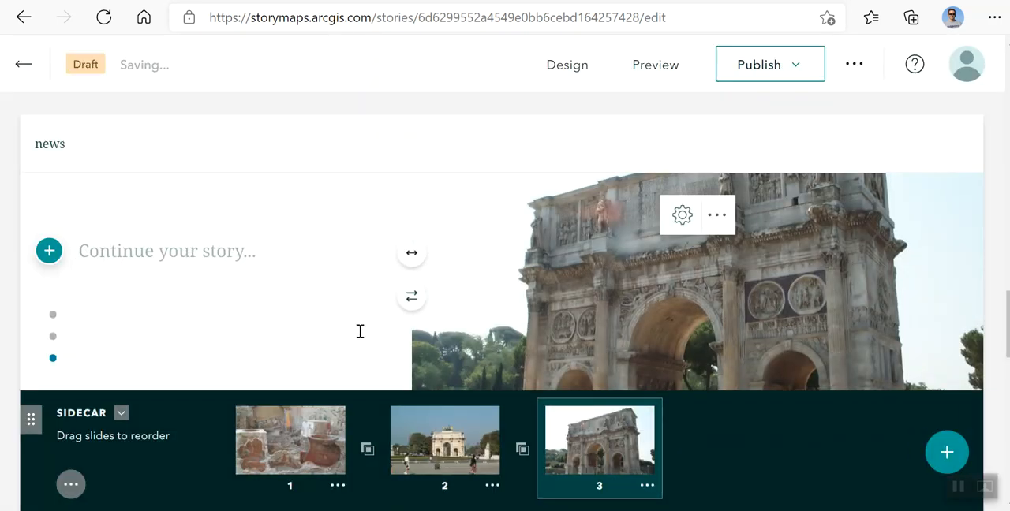
type("Rome")
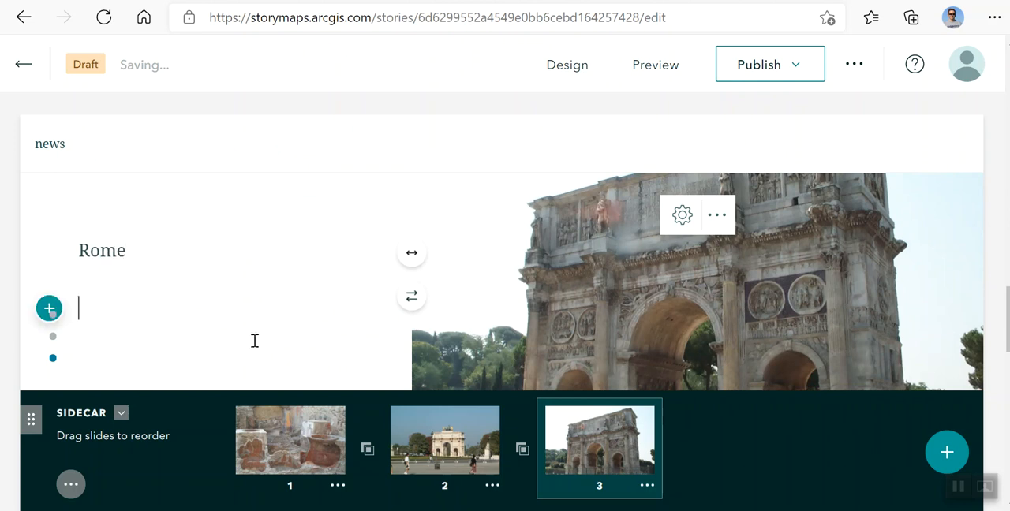
scroll("down", 3)
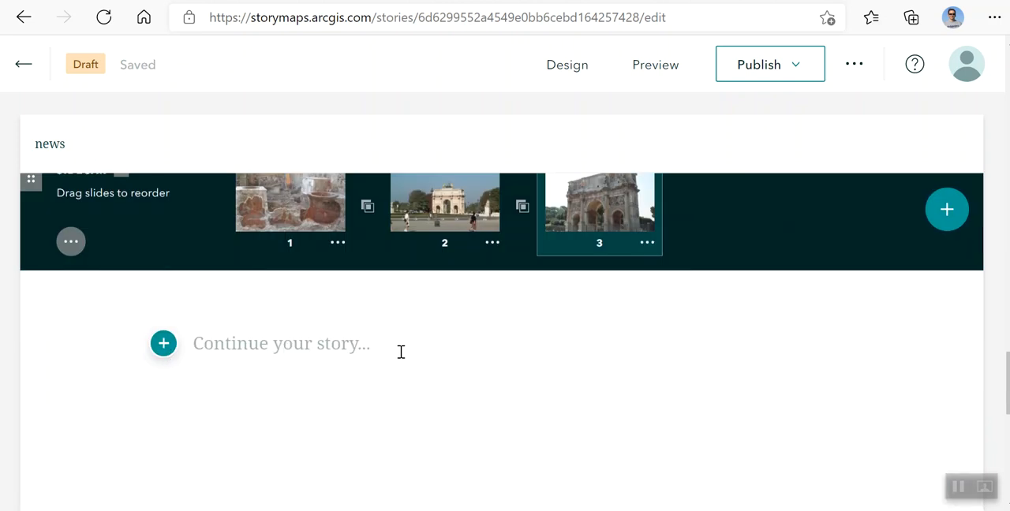
Step: Move the Paris slide to the first position in the sidecar
left_click(599, 201)
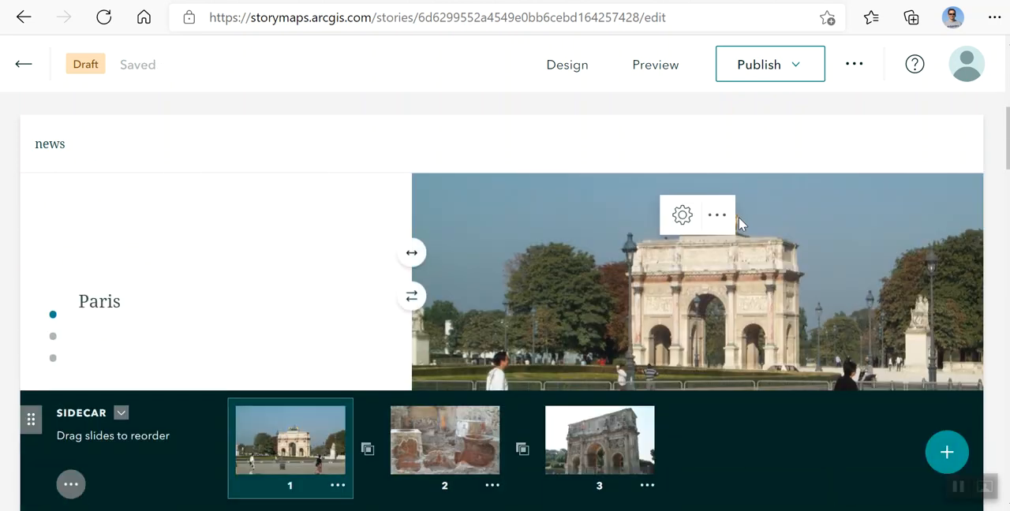
left_click(716, 215)
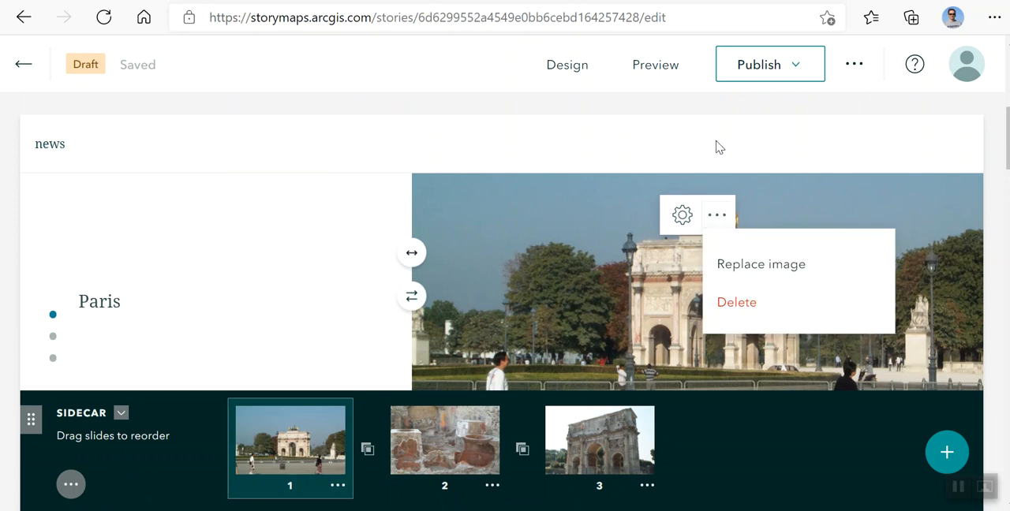
left_click(682, 214)
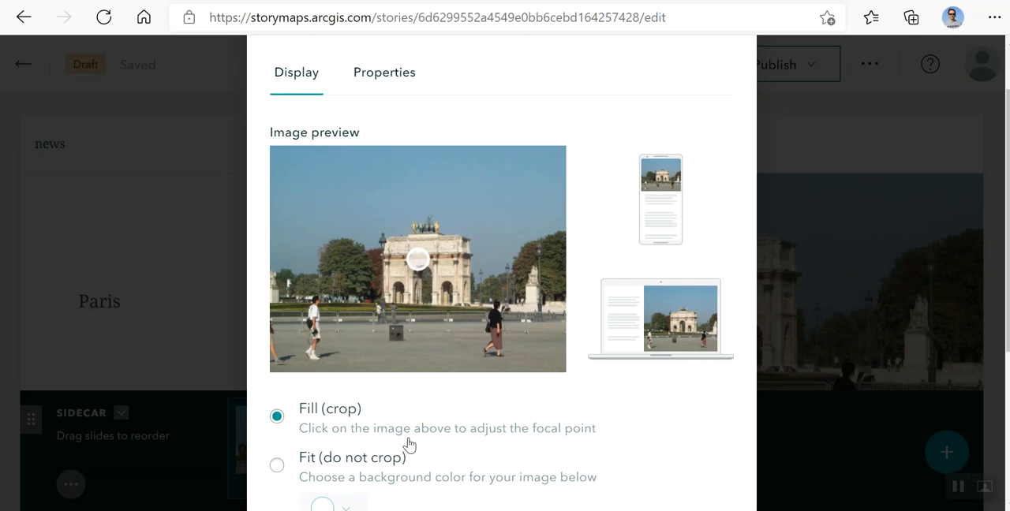
scroll("down", 3)
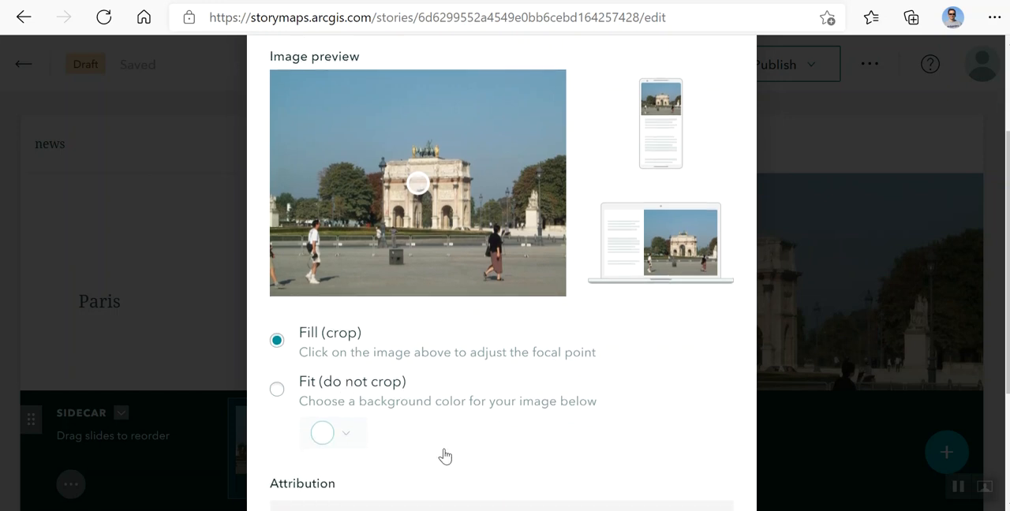
scroll("down", 3)
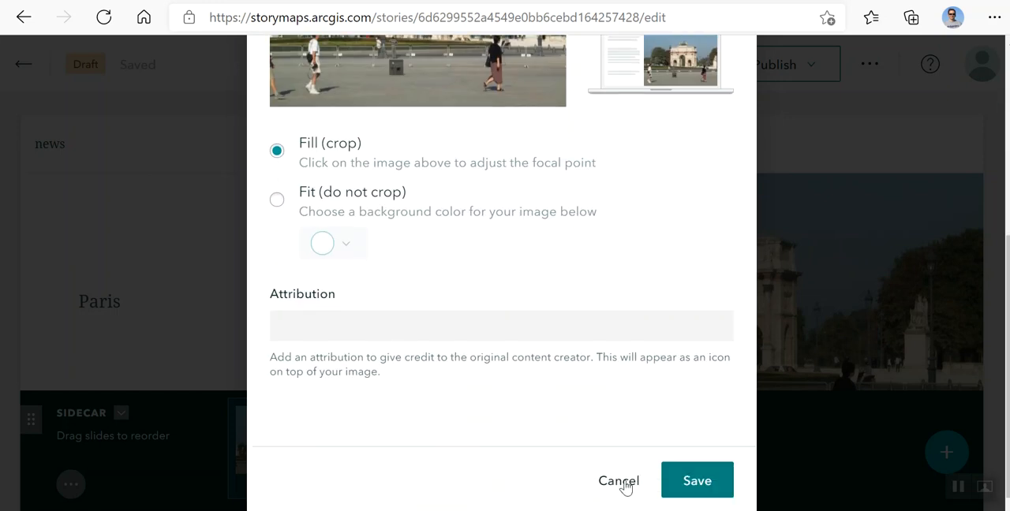
left_click(619, 480)
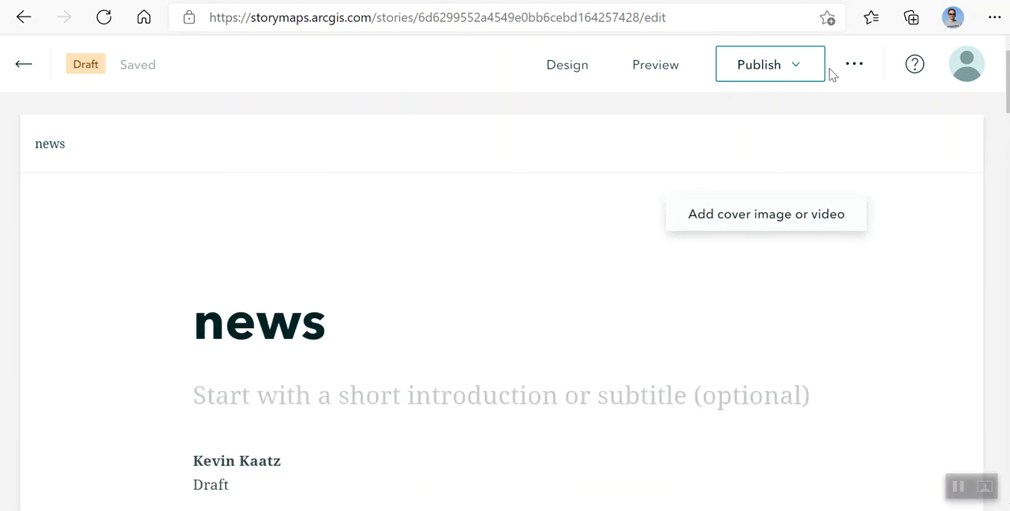
Step: Preview the story, return to the editor, and type 'Paris' on slide 1
left_click(654, 65)
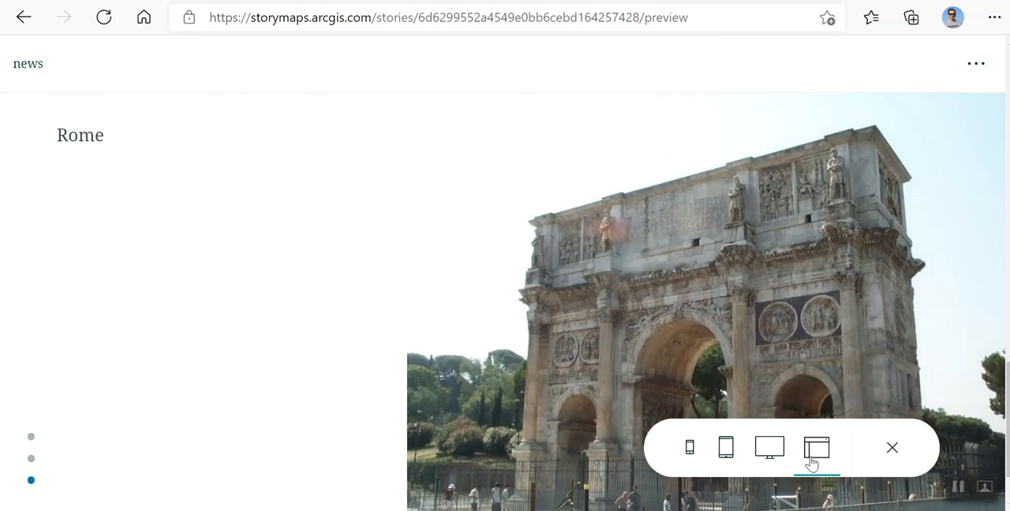
mouse_move(691, 448)
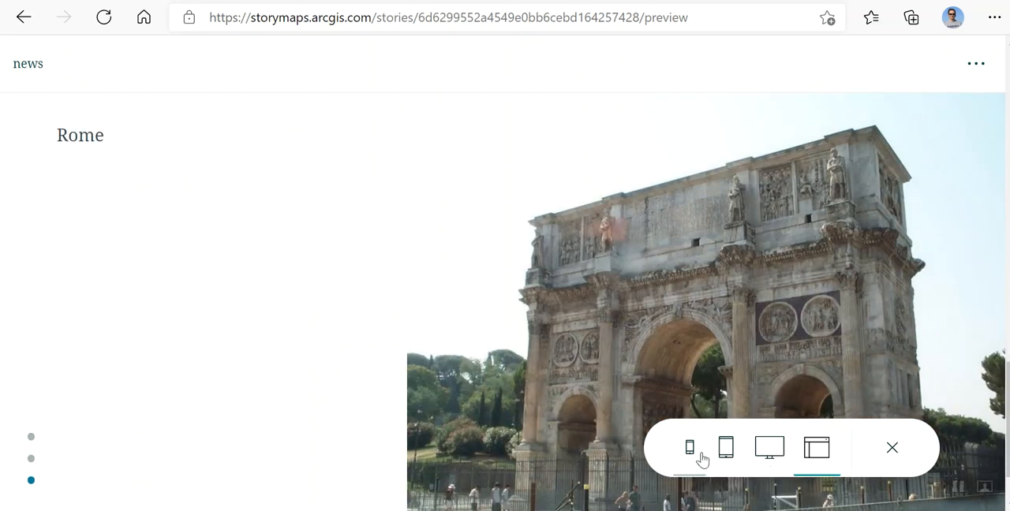
mouse_move(919, 451)
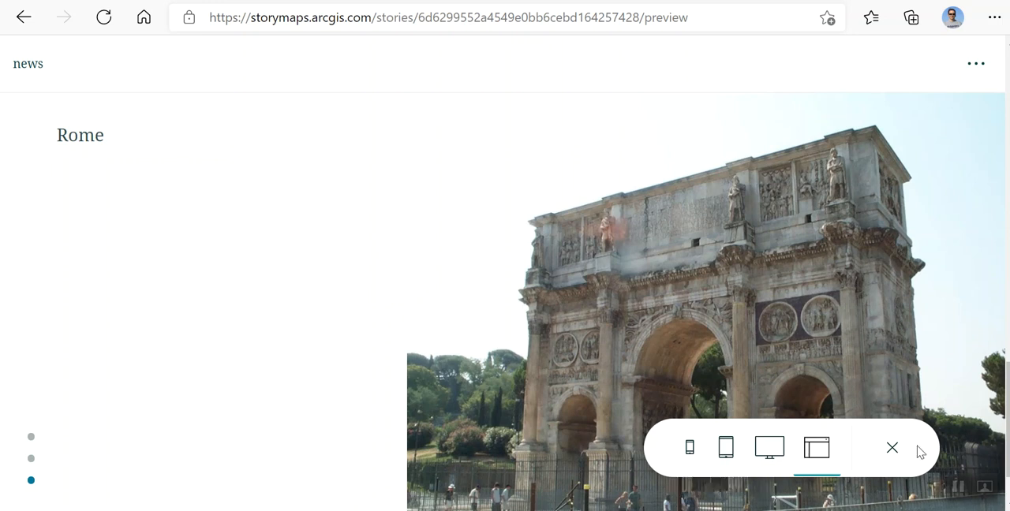
left_click(891, 447)
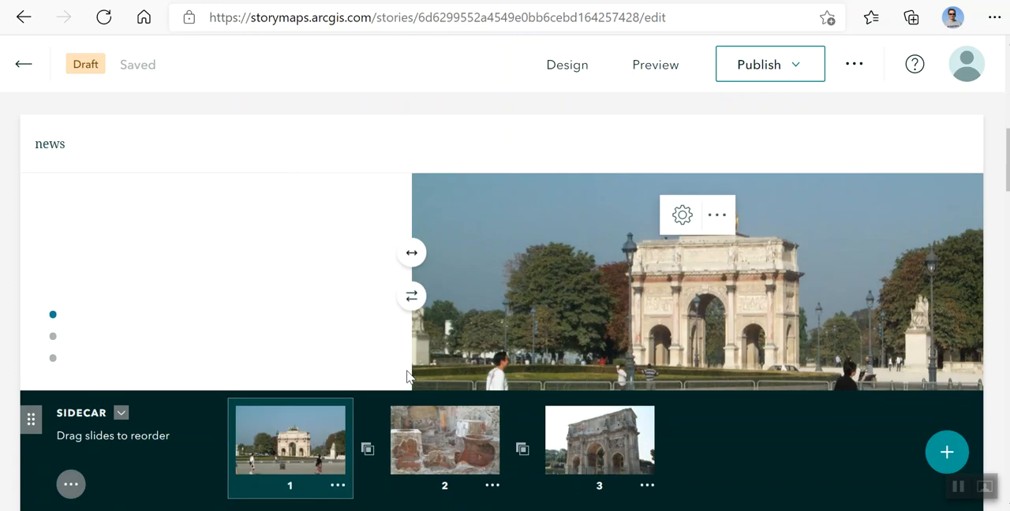
type("Paris")
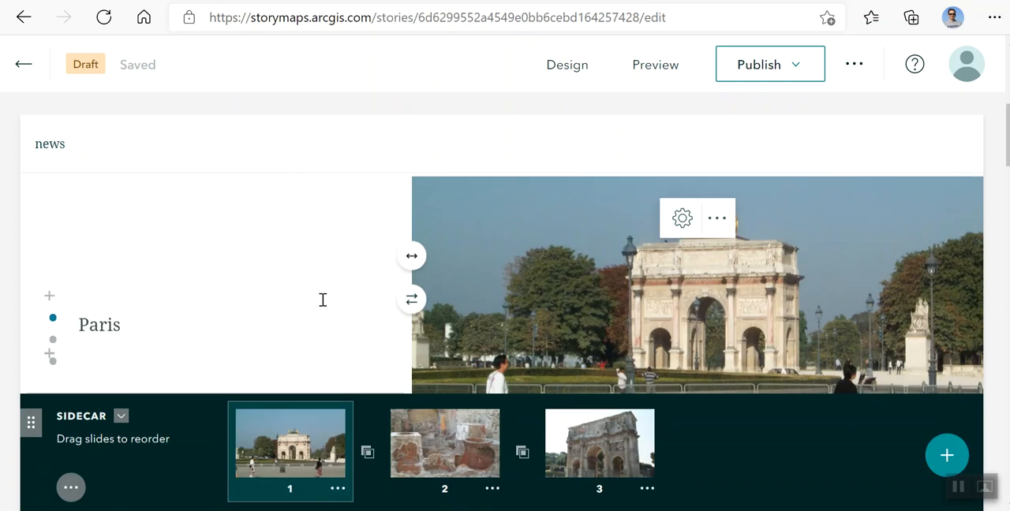